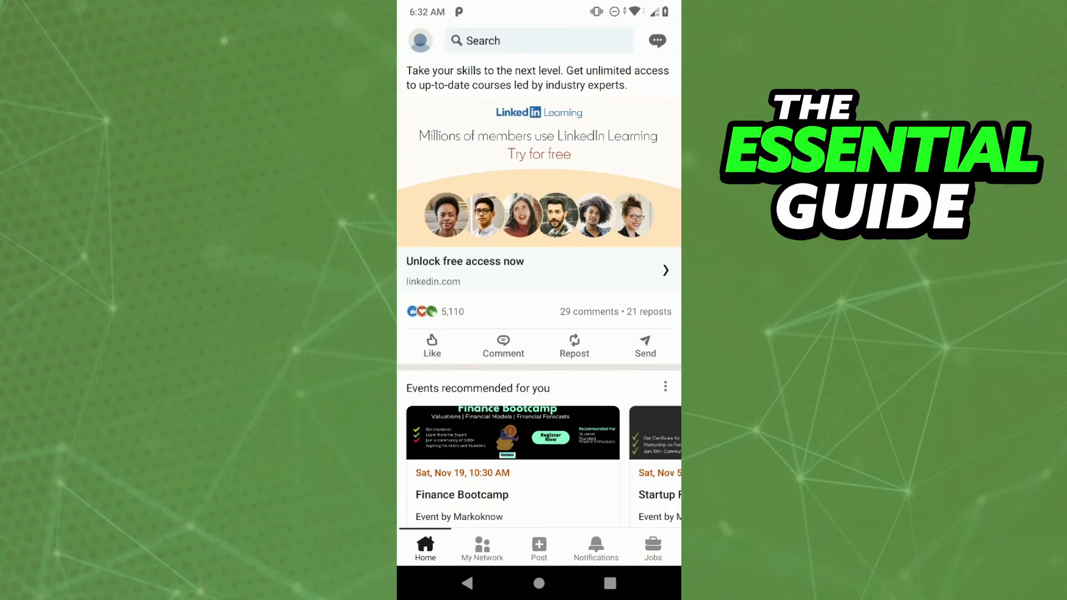
# Reach the LinkedIn app settings from the profile side panel.
pyautogui.click(420, 40)
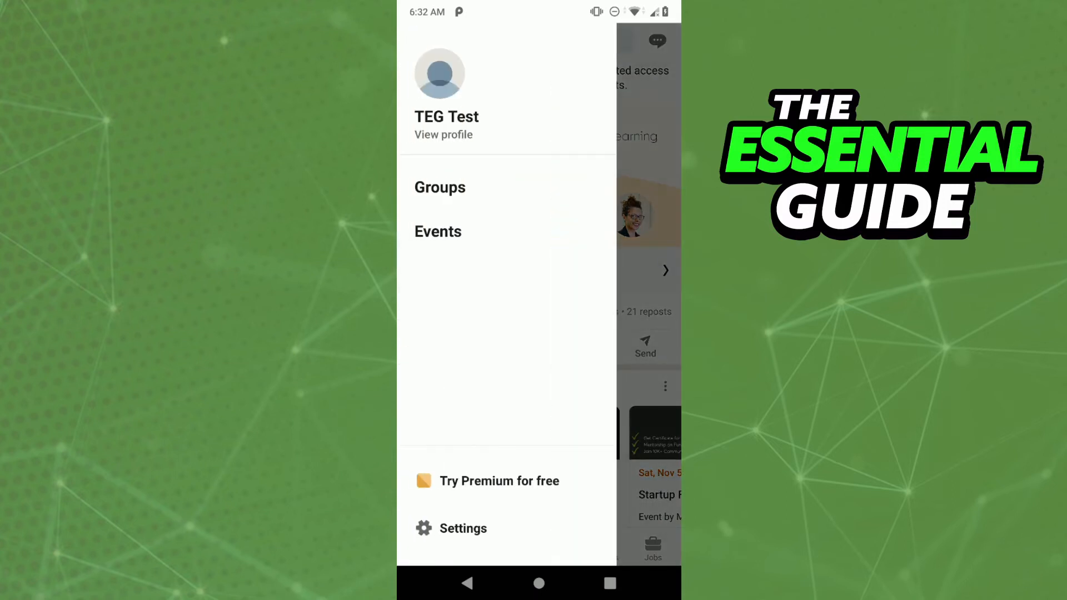
pyautogui.click(462, 528)
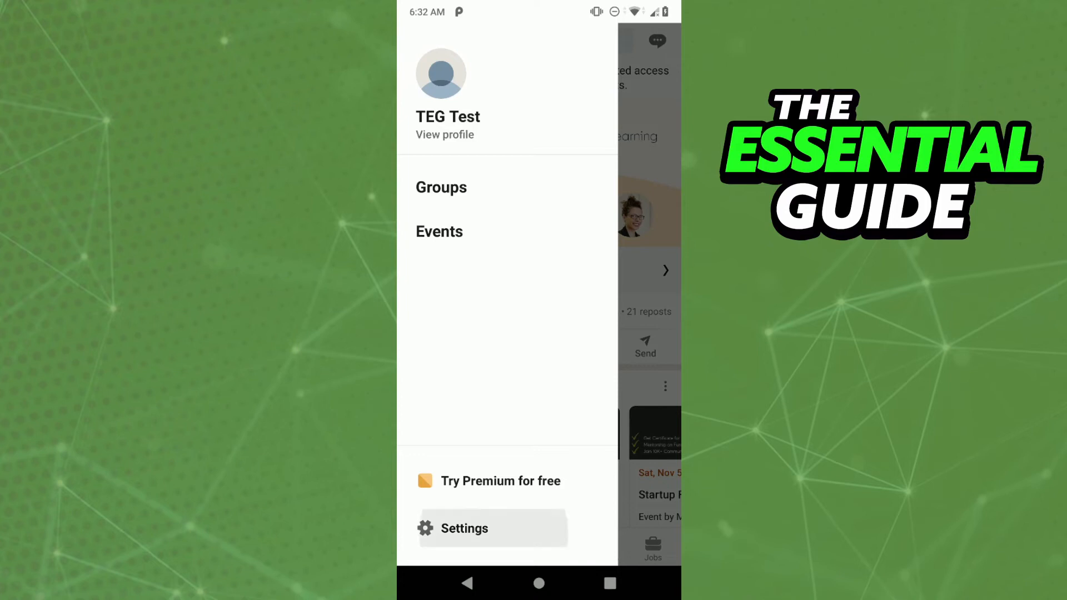
pyautogui.click(465, 528)
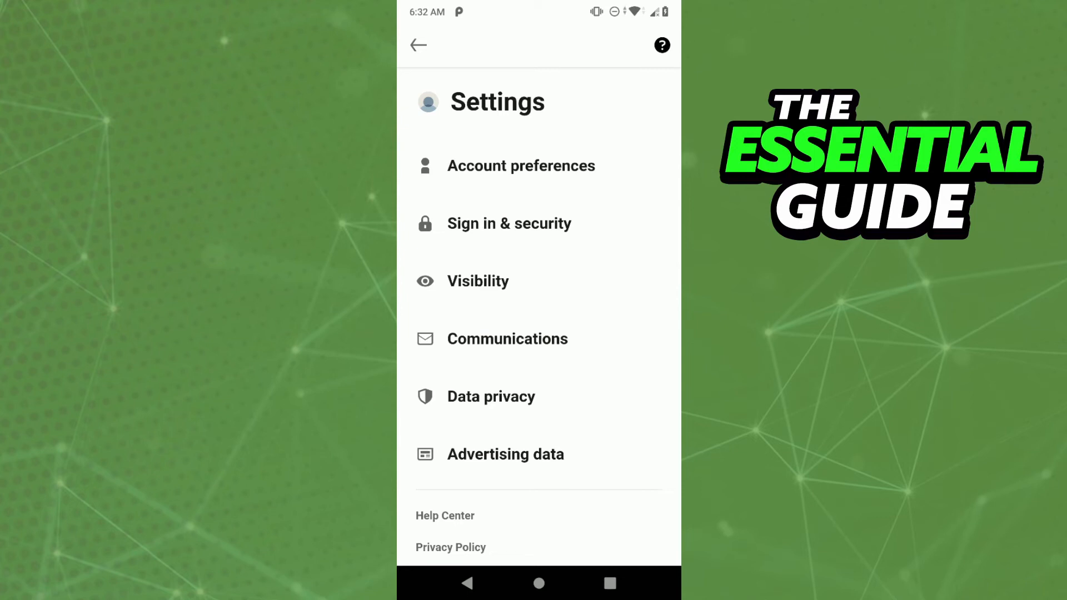
# In Account preferences, choose Close account under Account management.
pyautogui.click(522, 166)
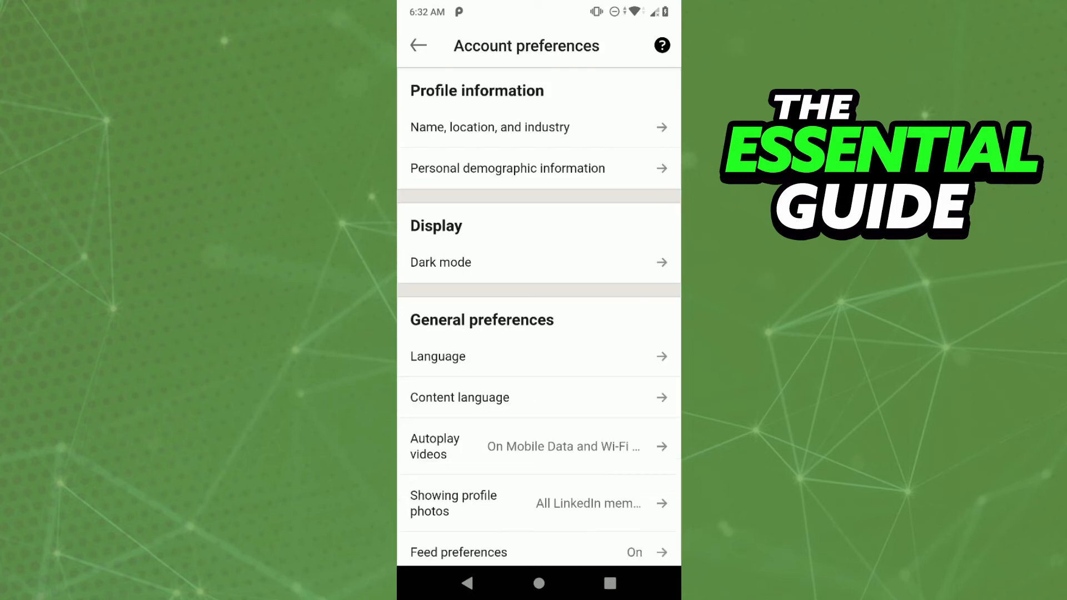
pyautogui.scroll(-3)
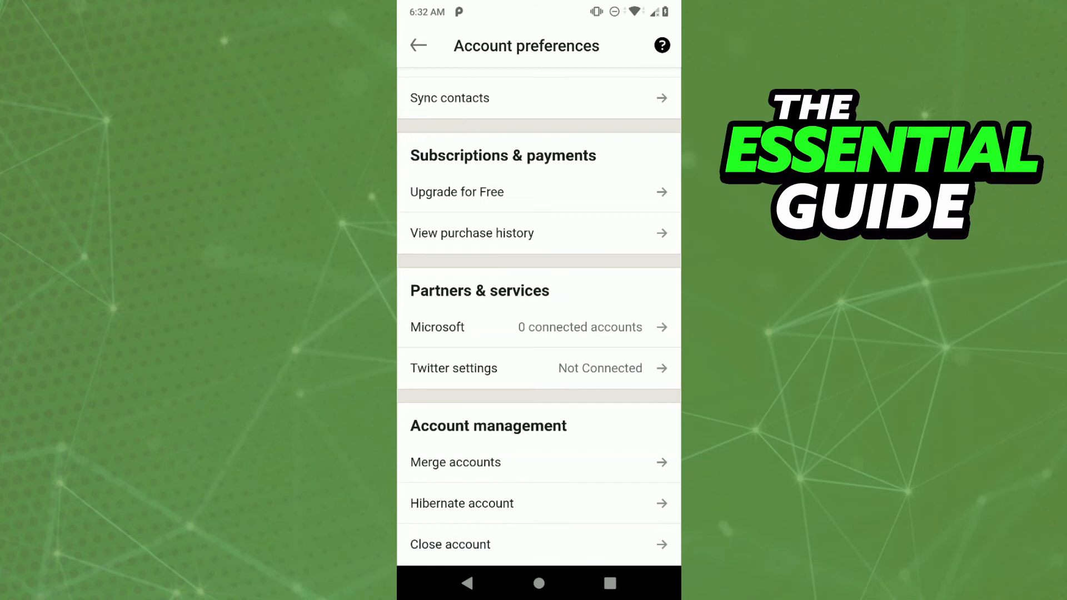
pyautogui.click(450, 544)
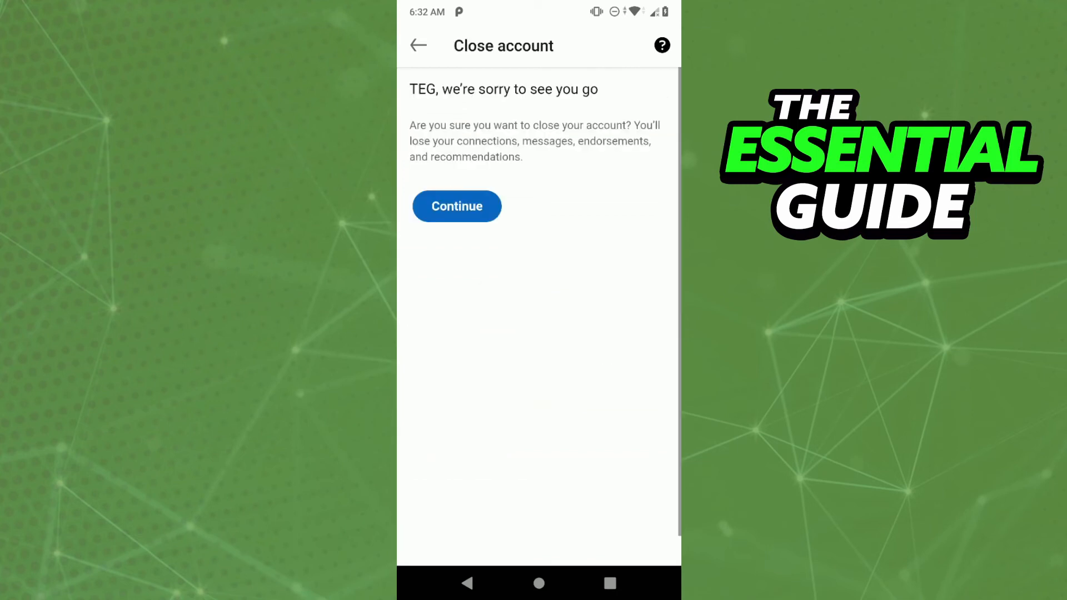